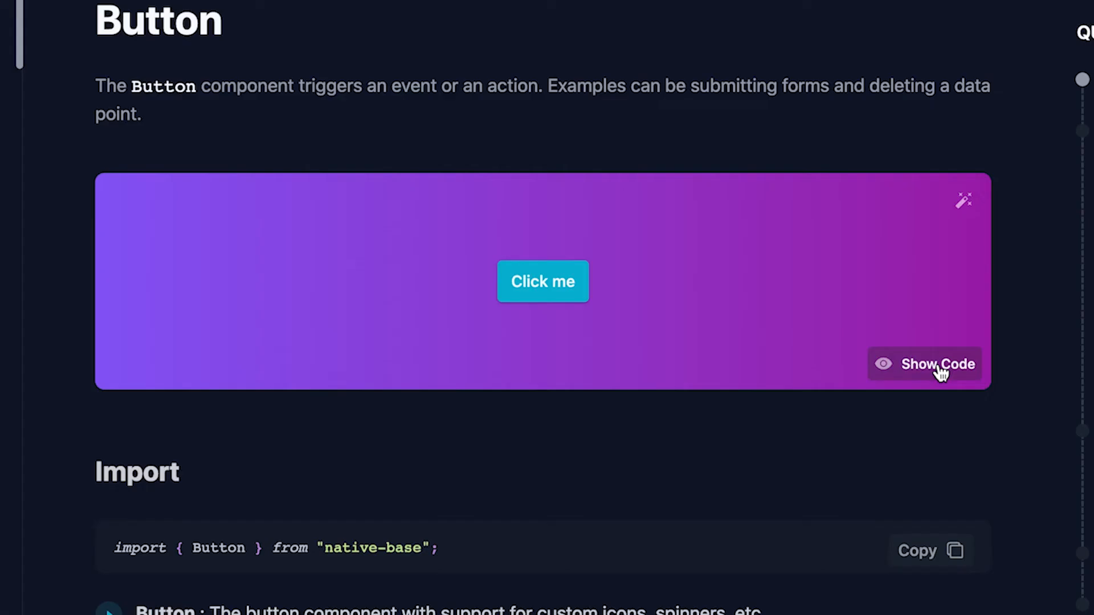
Step: Show the Button example's playground code, with its 'hello world' press handler, below the Click me preview
{"action": "left_click", "coordinate": [924, 364]}
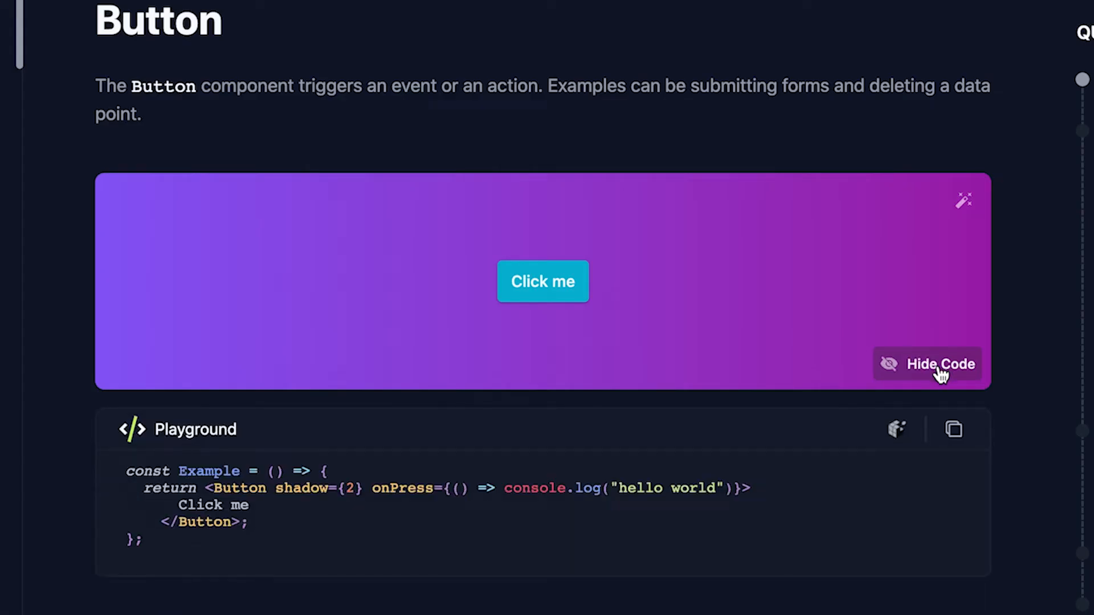